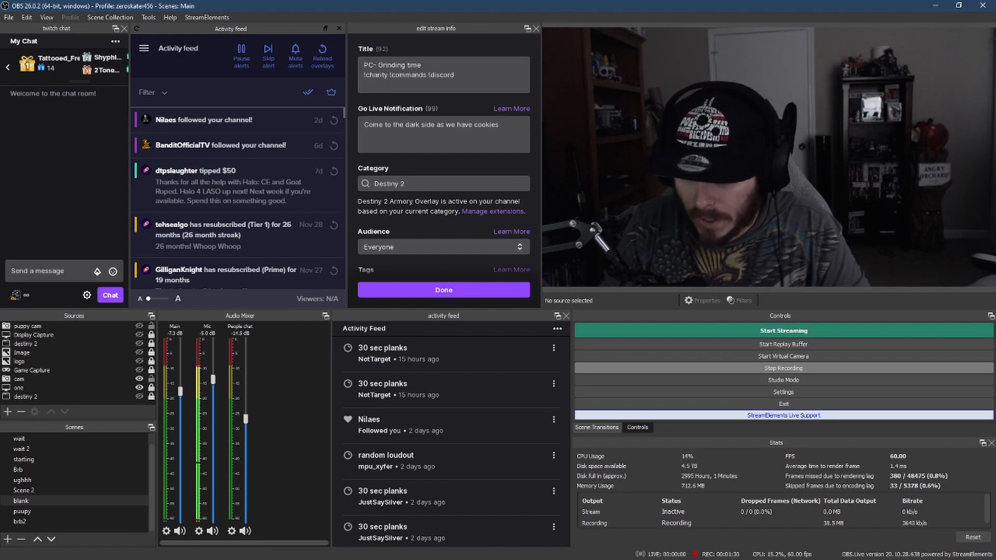
pyautogui.moveTo(467, 420)
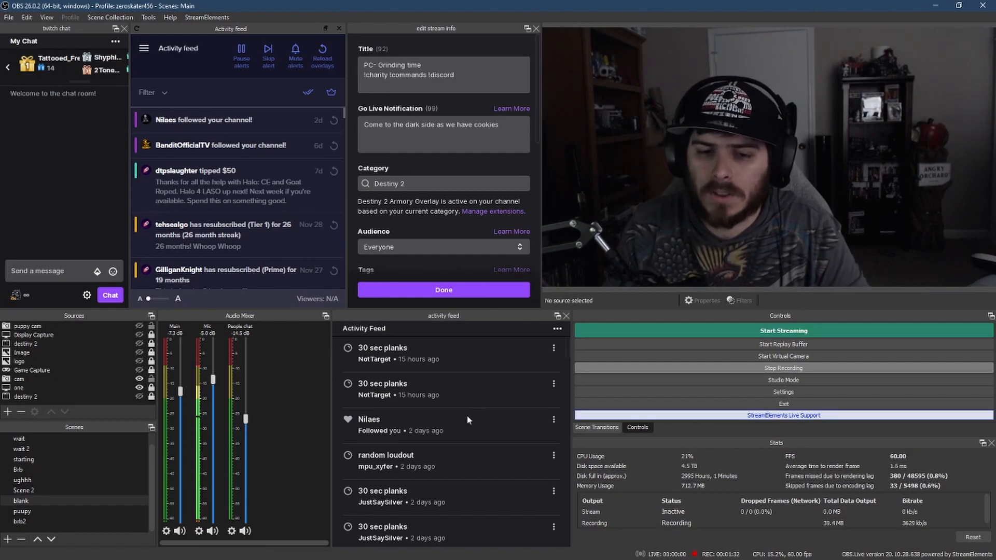
# Step: Bring up the Custom Browser Docks list from the View > Docks menu
pyautogui.scroll(-3)
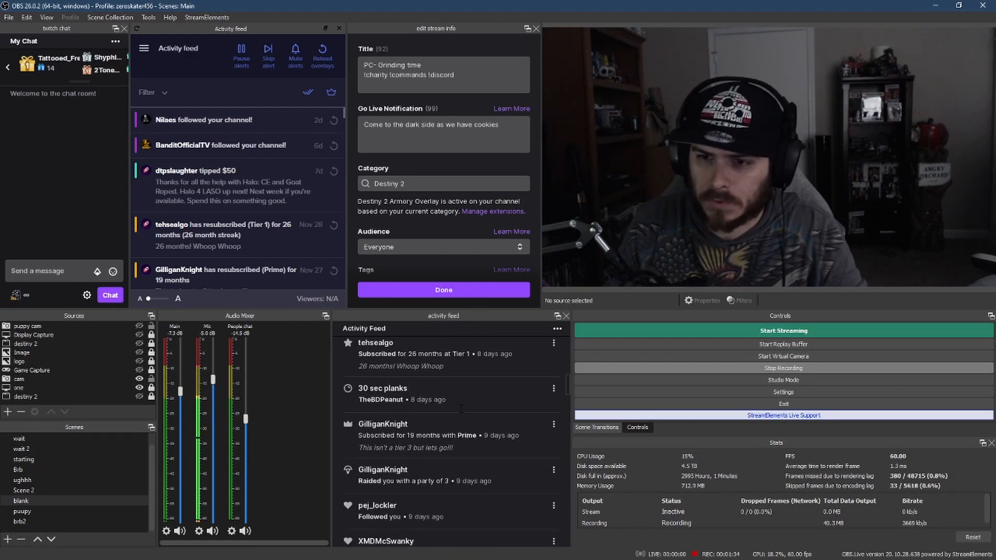
pyautogui.scroll(-3)
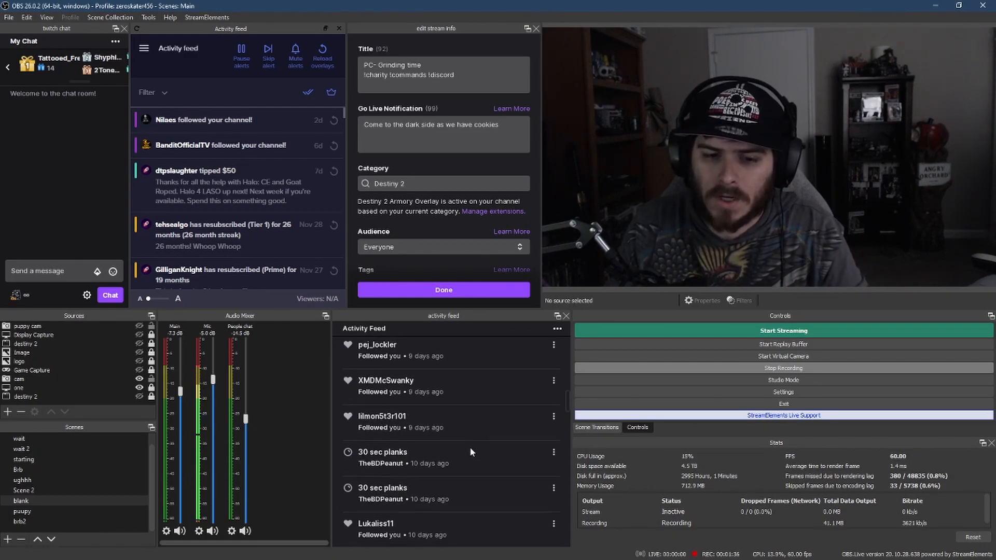
pyautogui.scroll(-3)
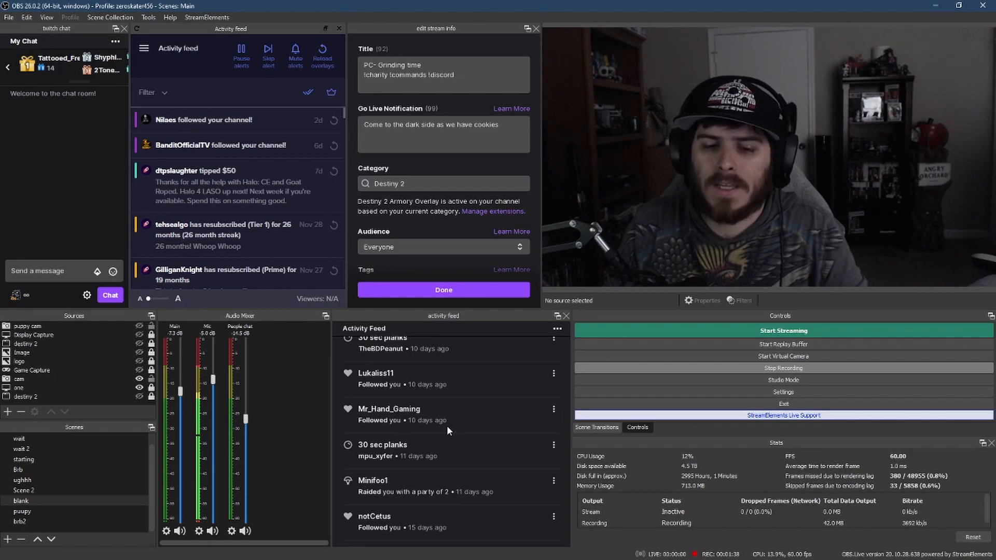
pyautogui.scroll(-3)
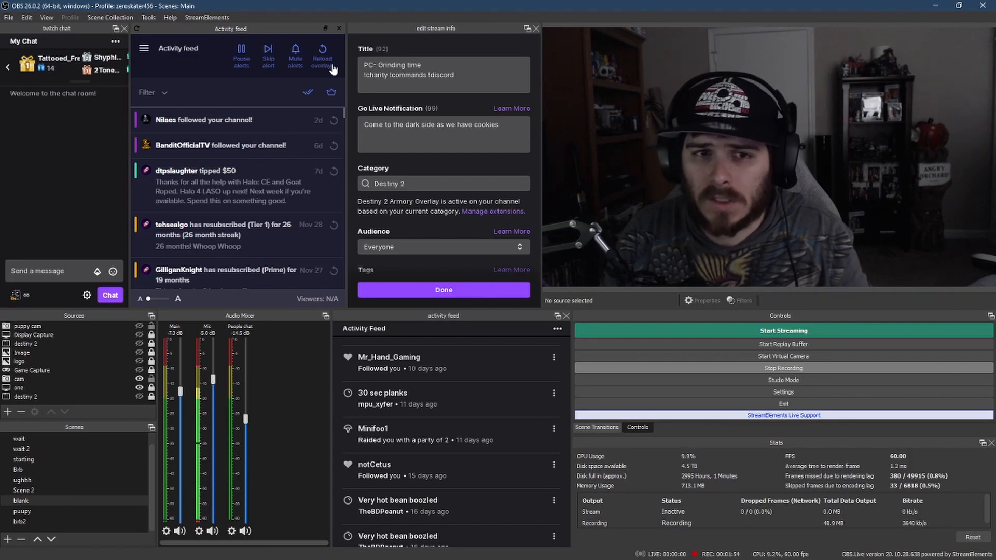
pyautogui.click(47, 17)
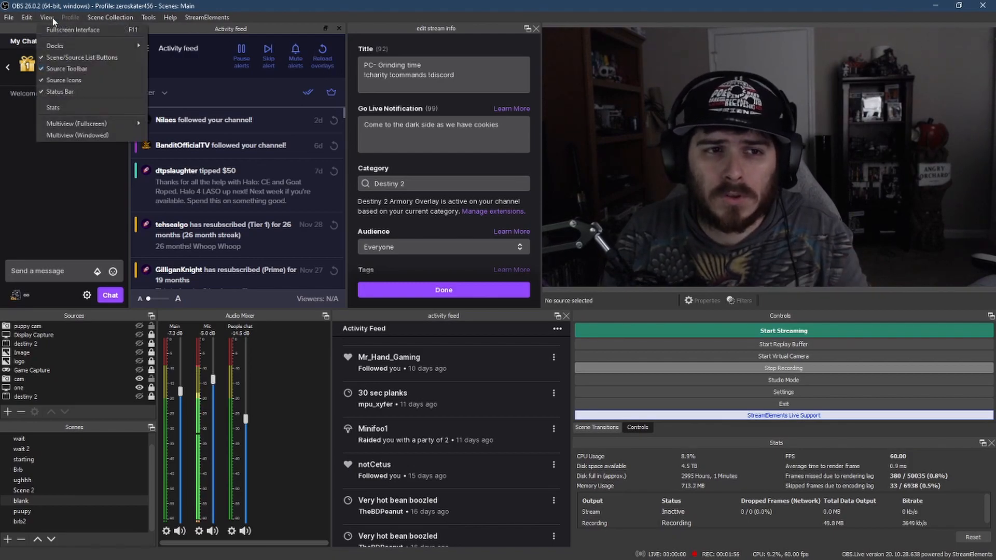
pyautogui.moveTo(54, 44)
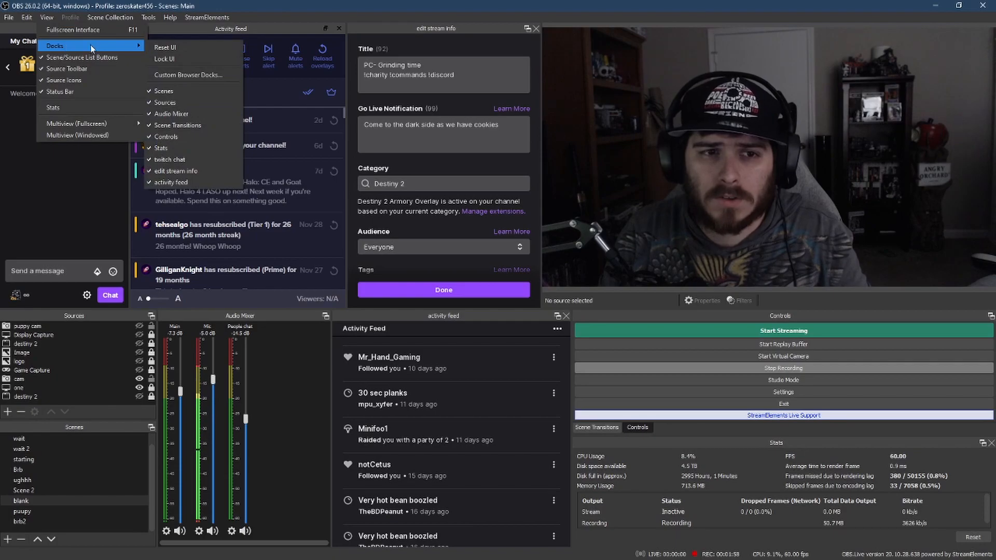
pyautogui.click(188, 75)
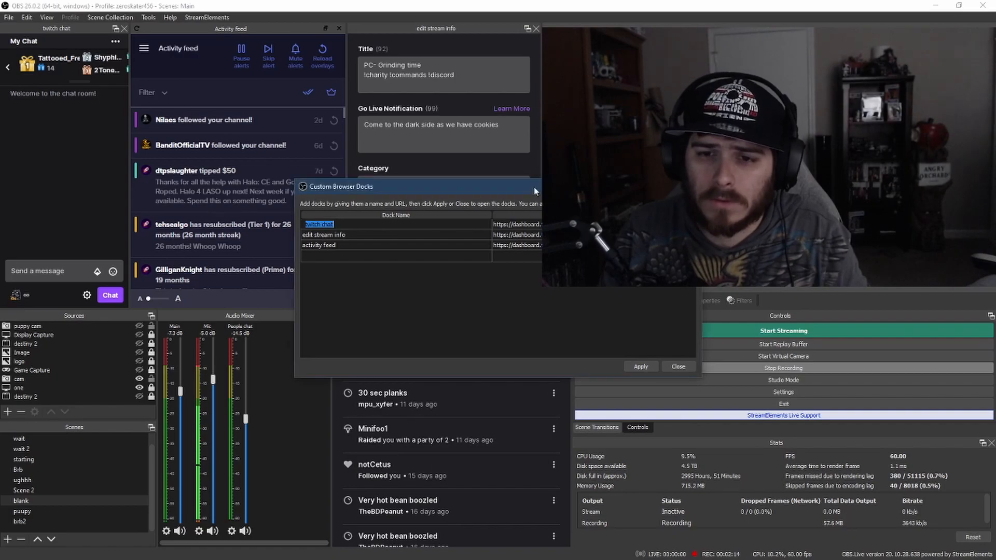
# Step: Add a new dock row named 'stream preview' for the Twitch stream preview page
pyautogui.moveTo(419, 186); pyautogui.dragTo(330, 183)
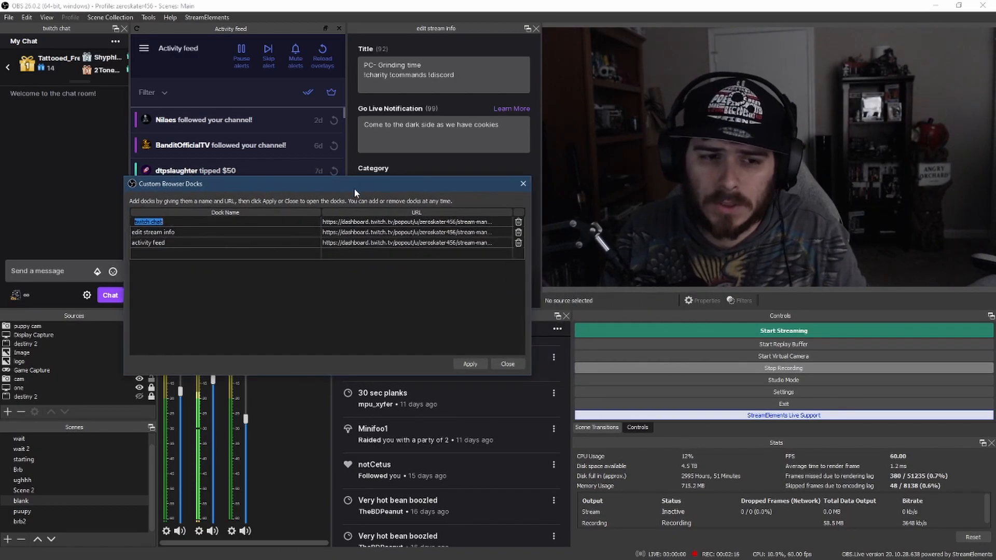
pyautogui.write('stream')
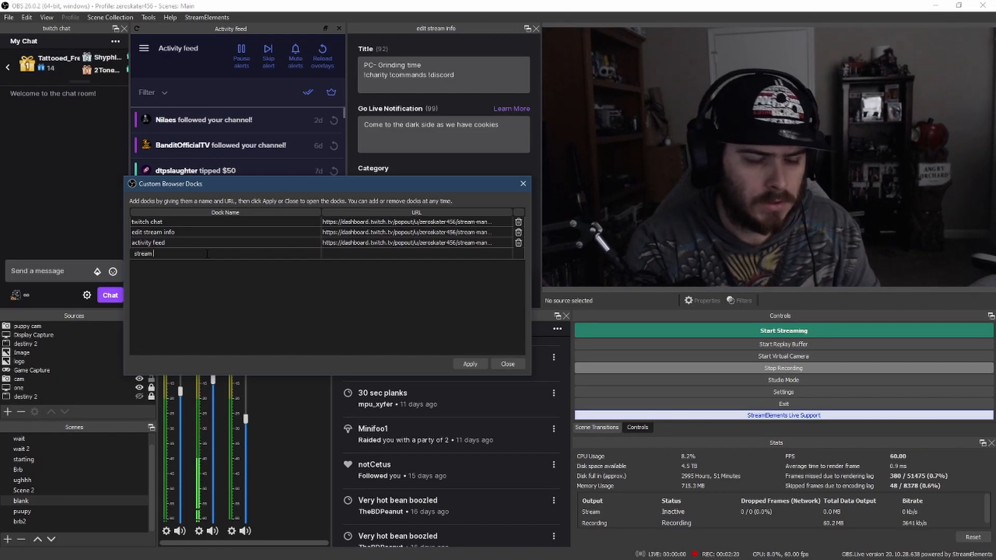
pyautogui.write('p')
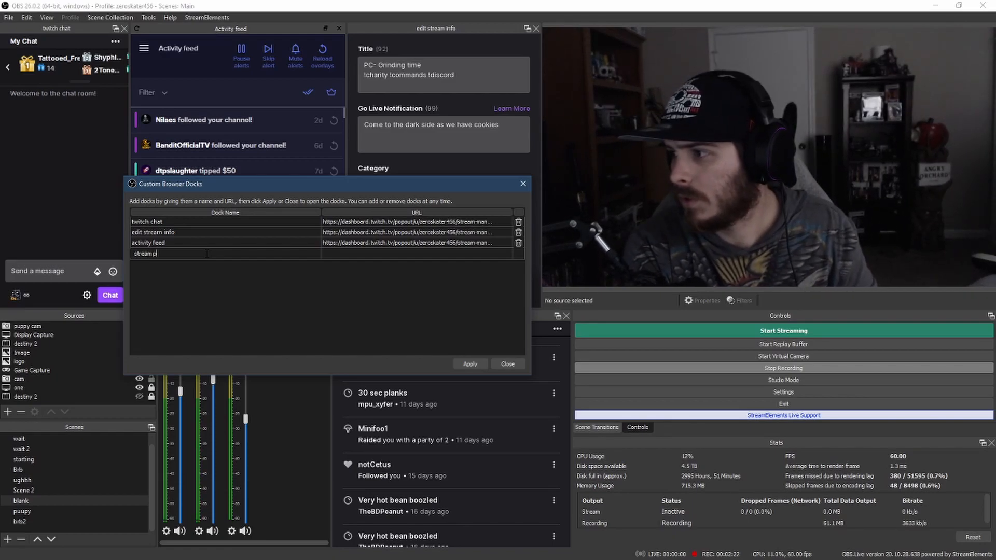
pyautogui.write('review')
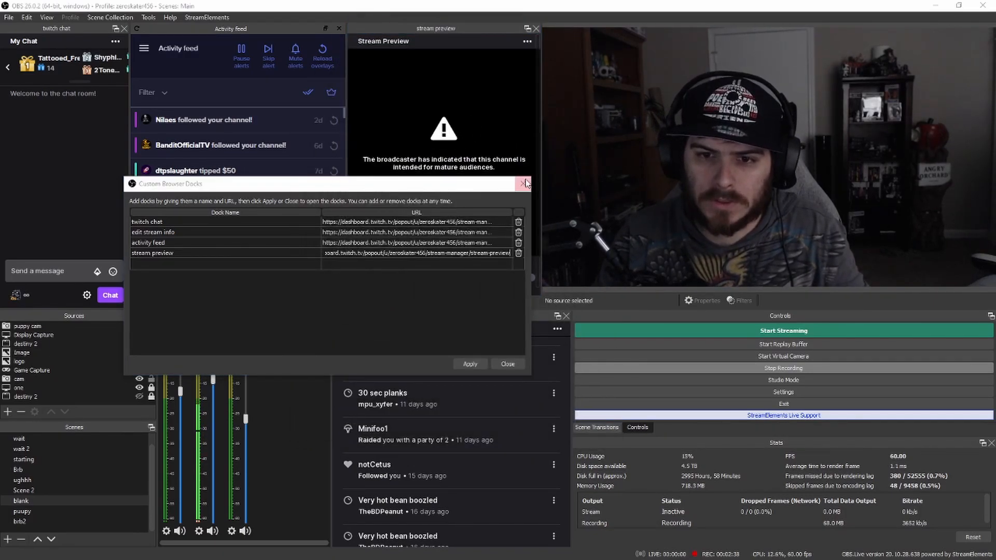
# Step: Close the docks list, check the preview player's settings, then close the stream preview dock
pyautogui.click(524, 183)
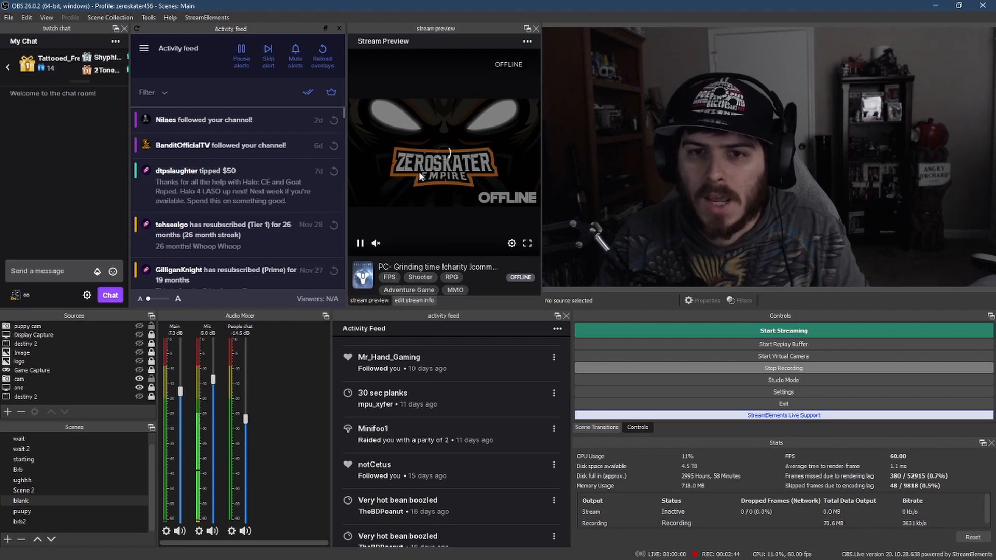
pyautogui.click(511, 243)
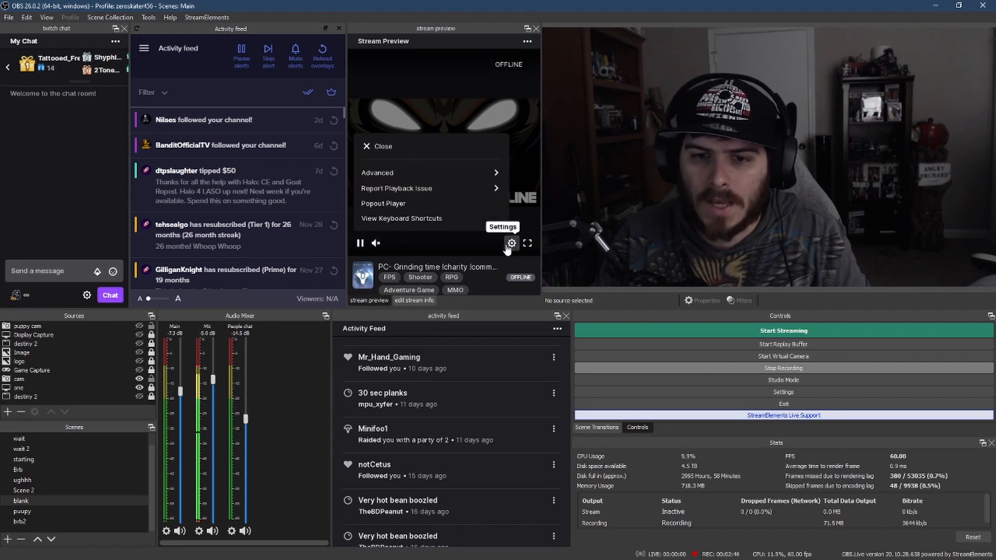
pyautogui.click(377, 172)
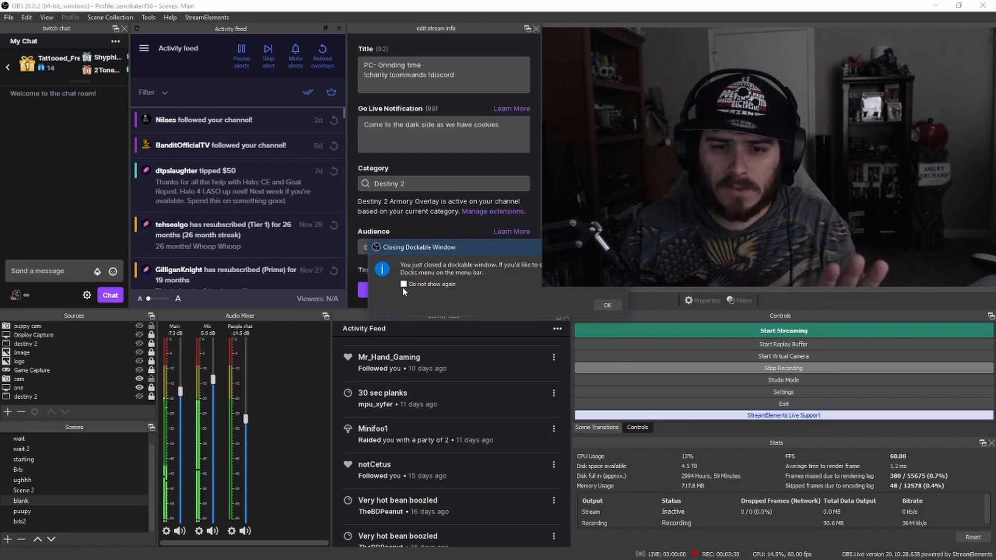
# Step: Dismiss the dock-closing notice with 'Do not show again', then reopen docks via View > Docks
pyautogui.click(404, 285)
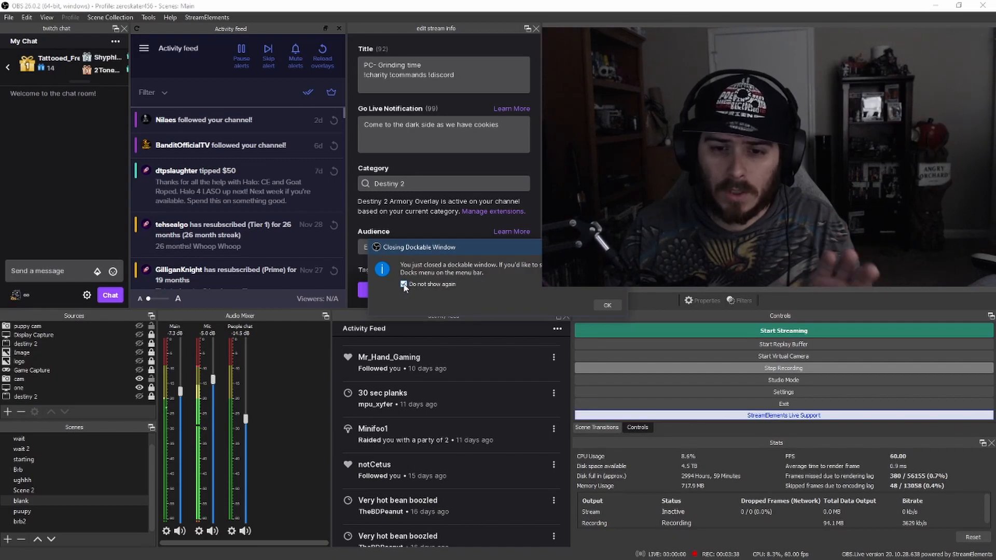
pyautogui.click(605, 305)
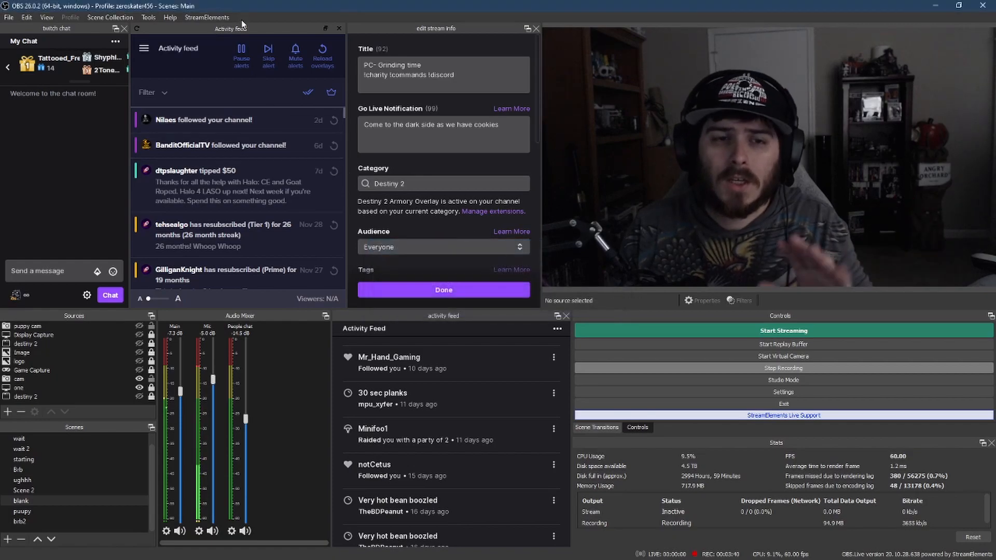
pyautogui.click(47, 18)
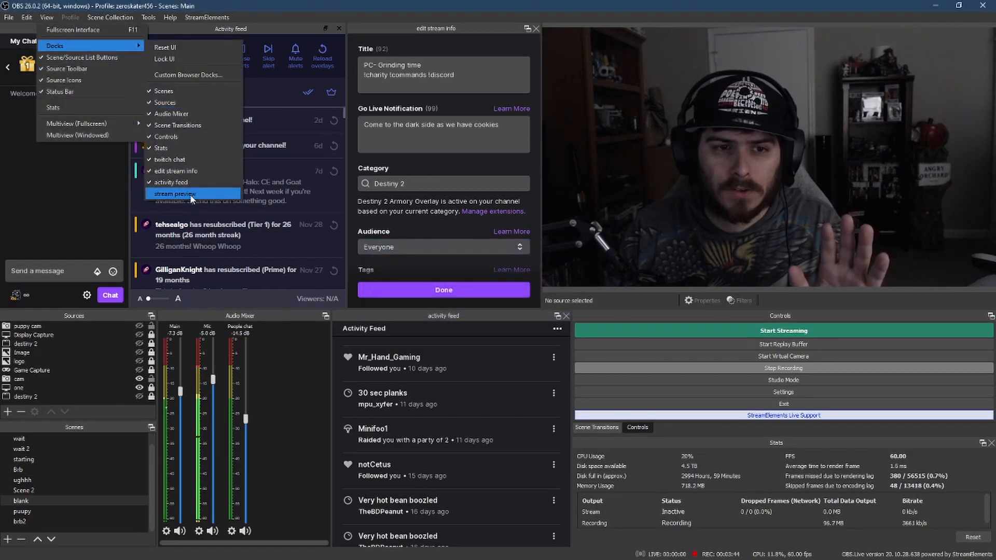
pyautogui.click(188, 74)
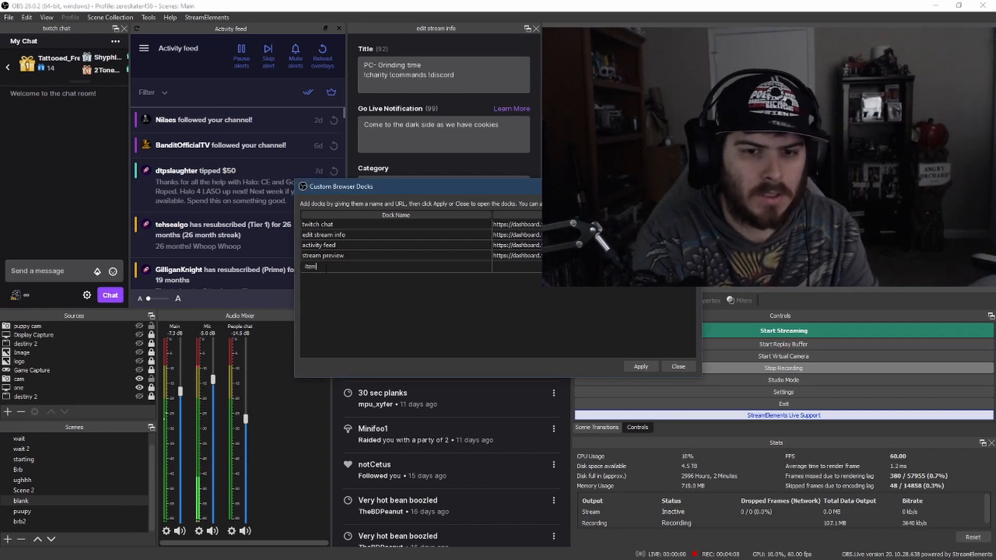
pyautogui.write('https://app.destiny')
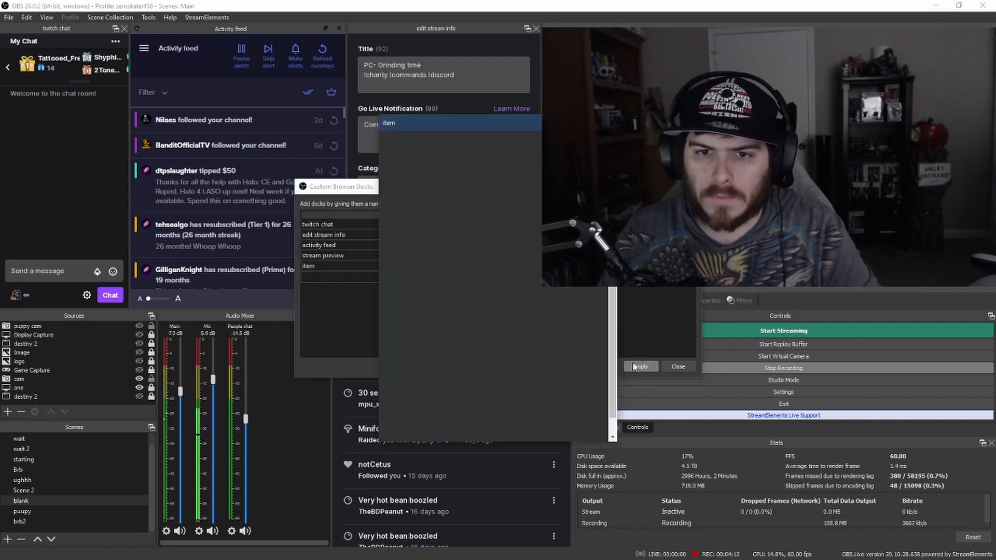
pyautogui.click(640, 366)
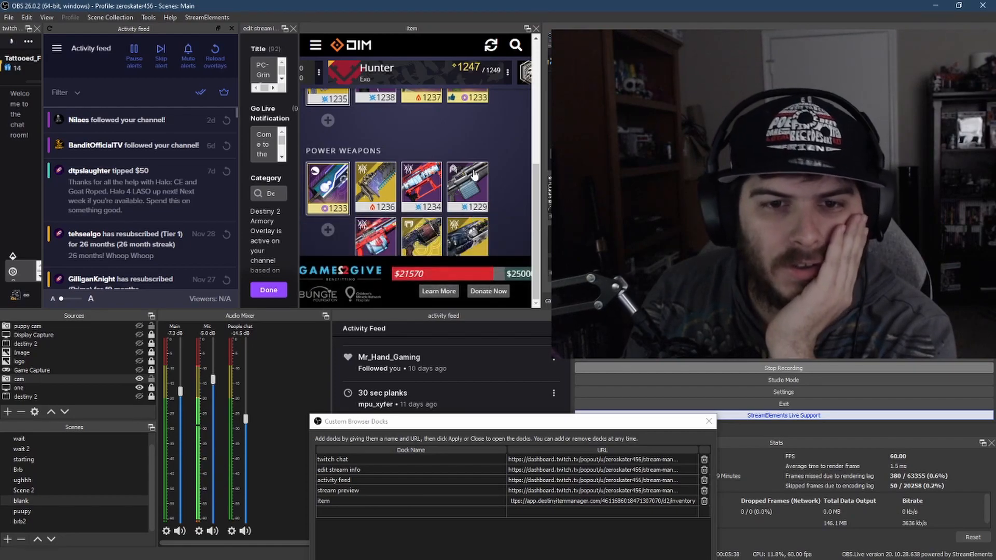
# Step: Scroll through the Destiny Item Manager dock to review its content before docking it
pyautogui.scroll(3)
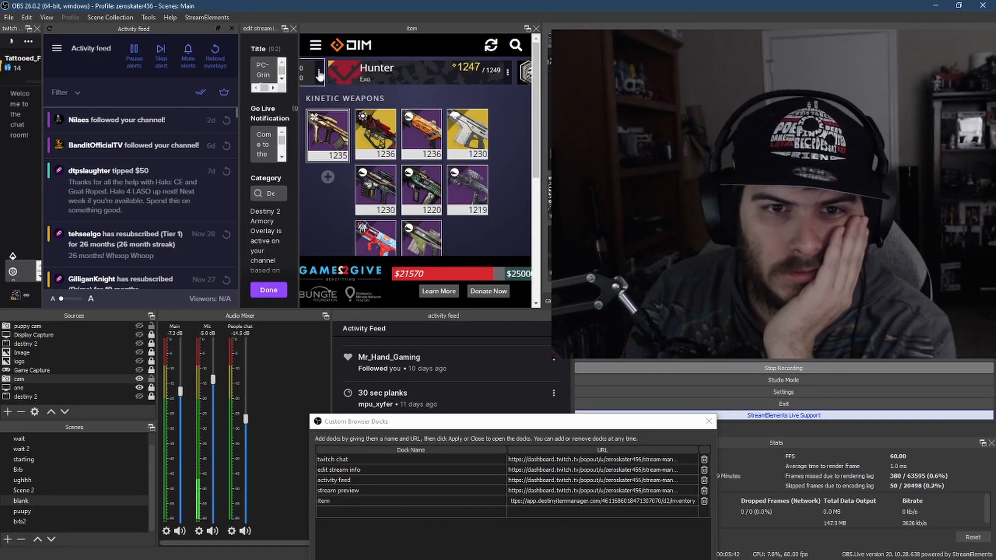
pyautogui.scroll(-3)
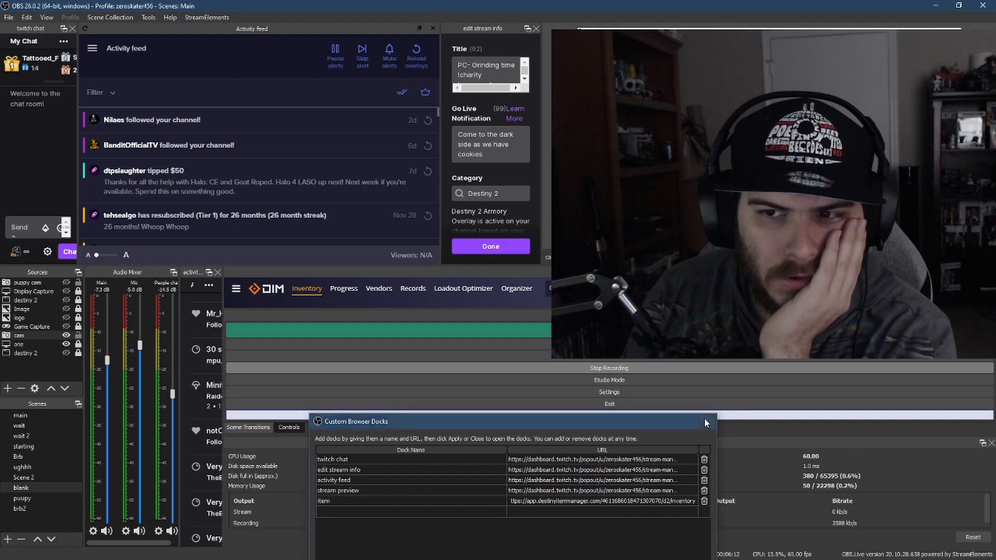
# Step: Close the Custom Browser Docks window
pyautogui.click(706, 423)
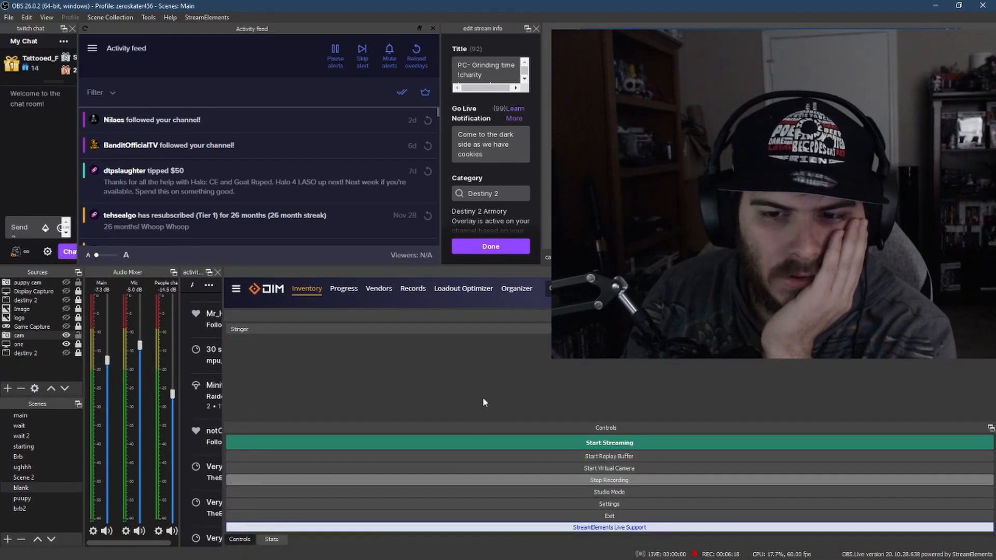
pyautogui.moveTo(491, 323)
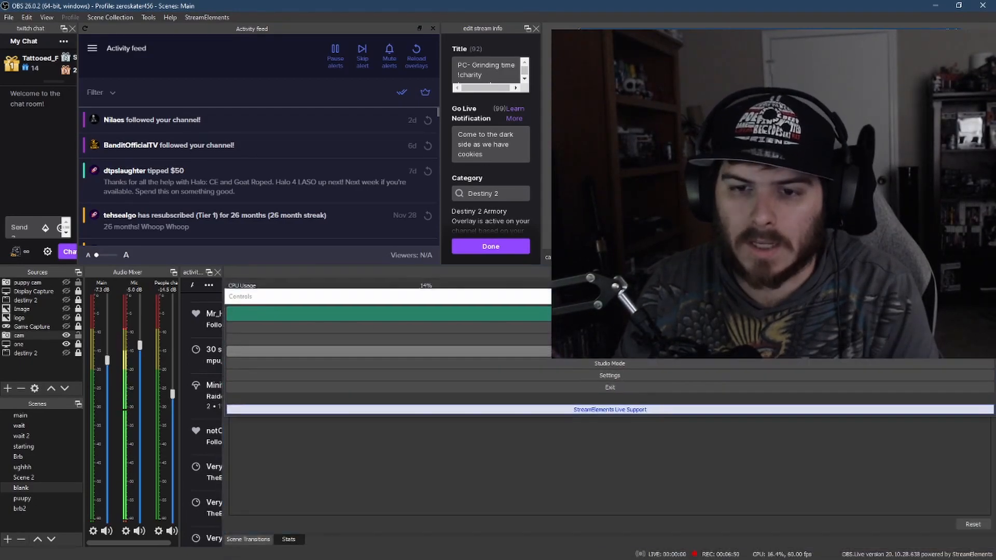
# Step: Start dragging the docks into the chat/activity feed/stream info arrangement
pyautogui.click(288, 539)
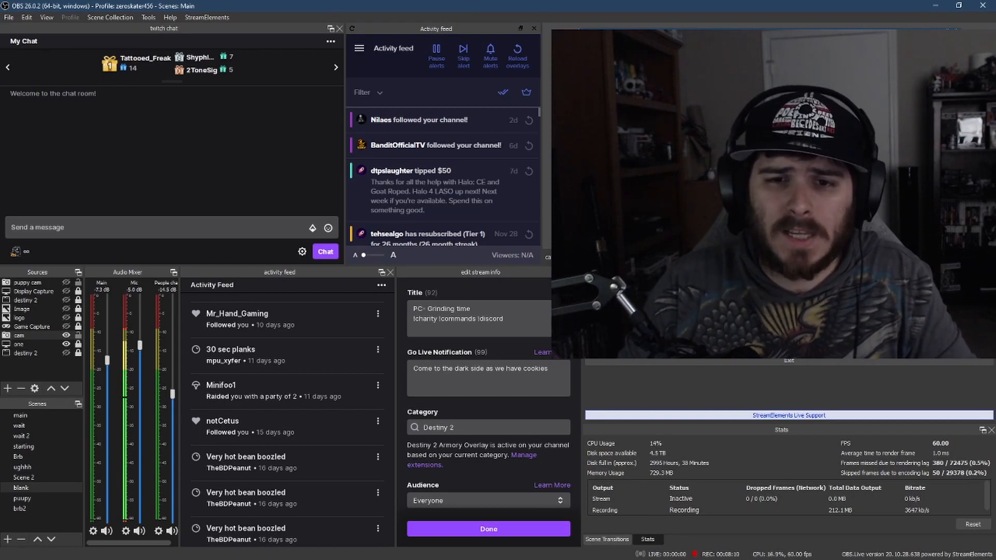
pyautogui.moveTo(470, 135)
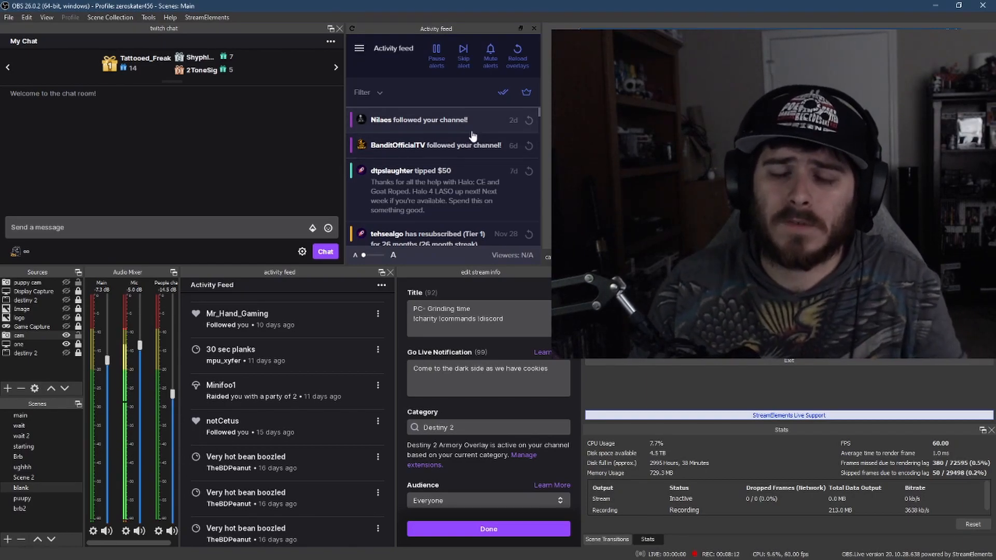
# Step: Open the View menu to reach the custom browser docks list again
pyautogui.click(47, 17)
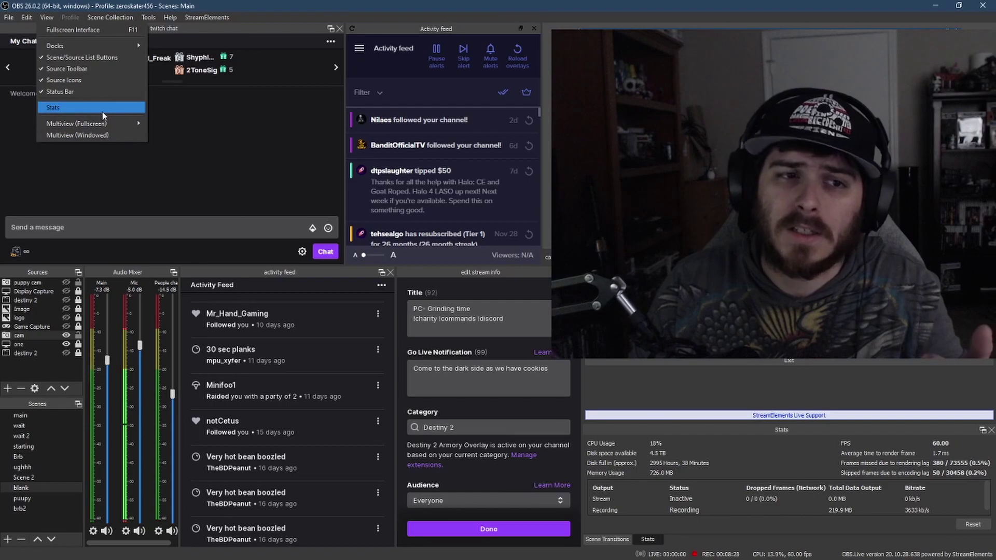
pyautogui.moveTo(76, 124)
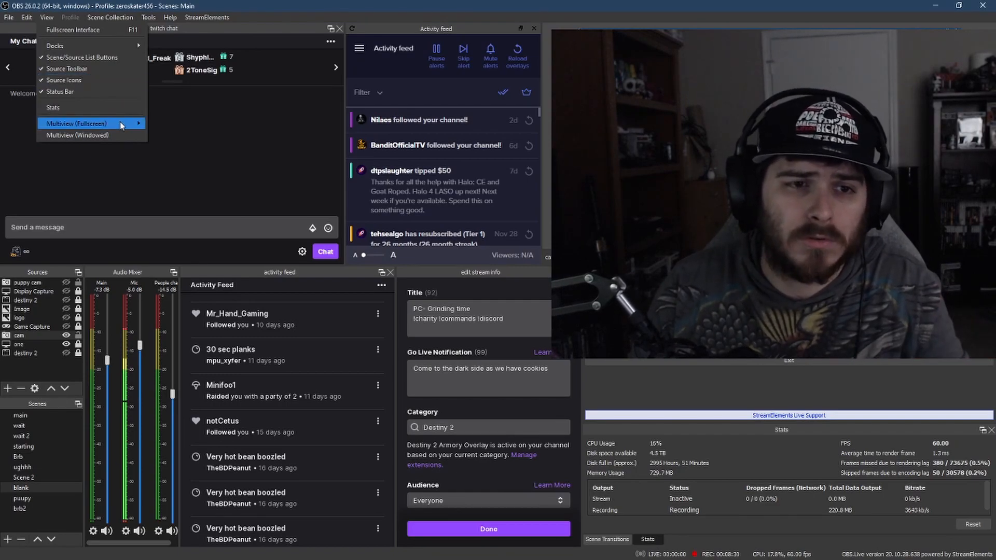
pyautogui.moveTo(173, 98)
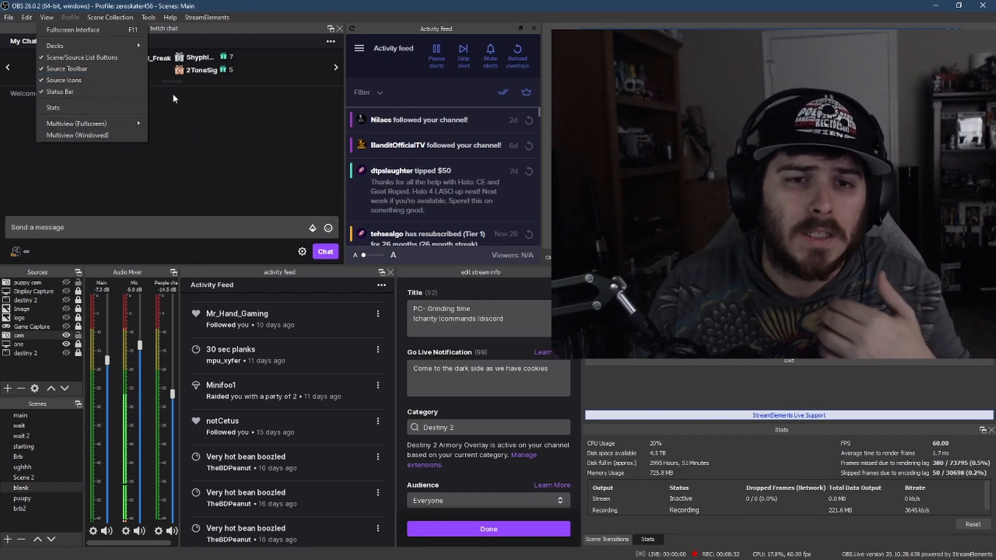
pyautogui.moveTo(290, 15)
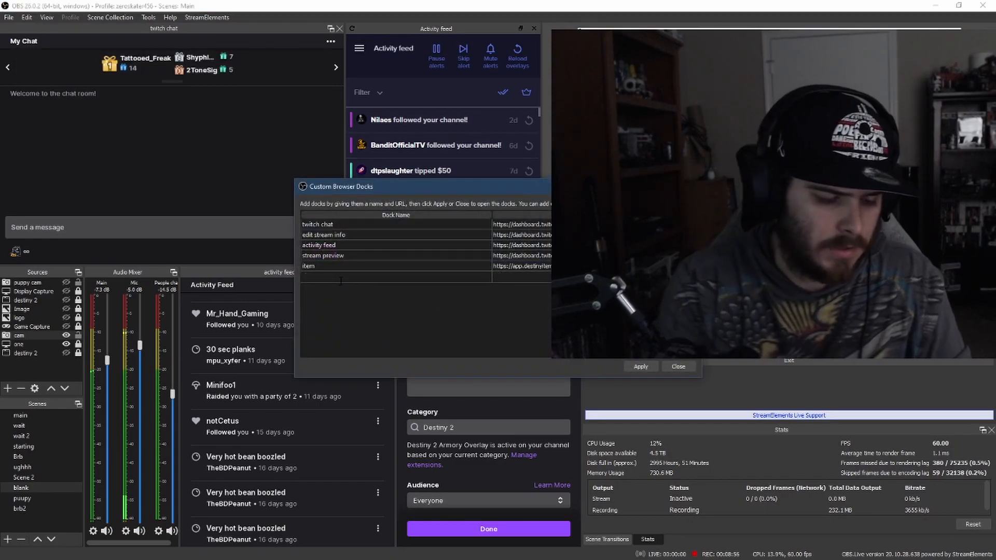
# Step: Add a dock named 'd2' pointing to YouTube and apply/close the docks window
pyautogui.write('d2')
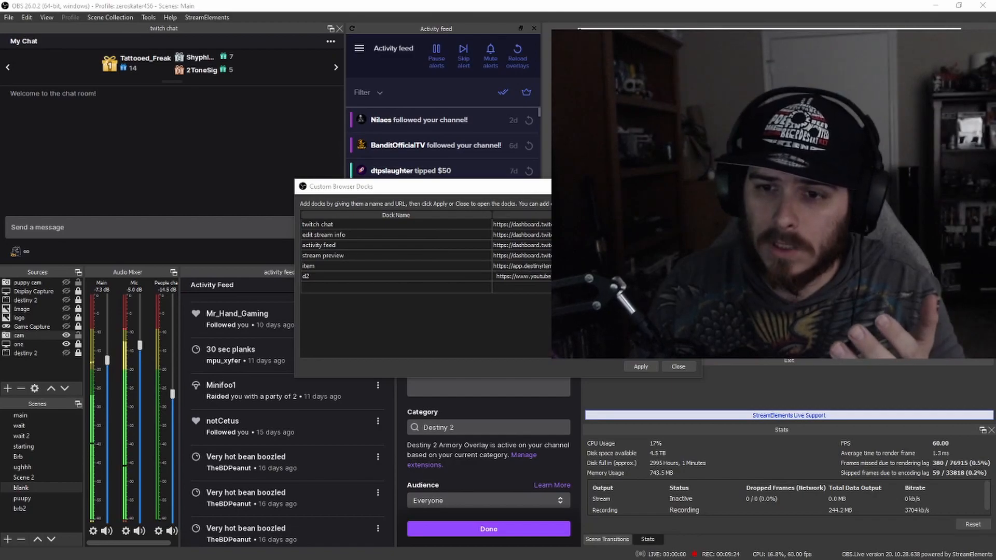
pyautogui.click(677, 366)
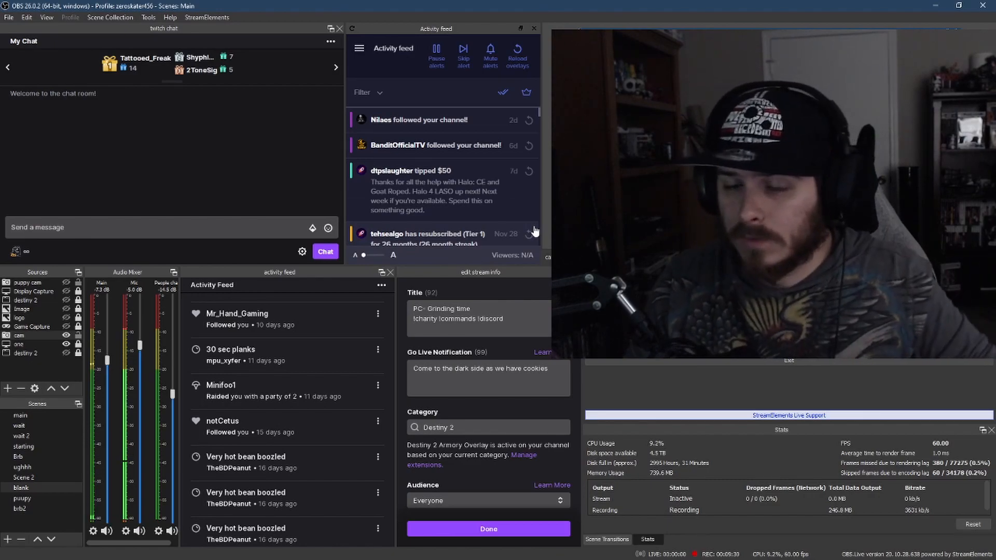
# Step: Enable the d2 YouTube dock from View > Docks and float it out of the layout
pyautogui.click(46, 18)
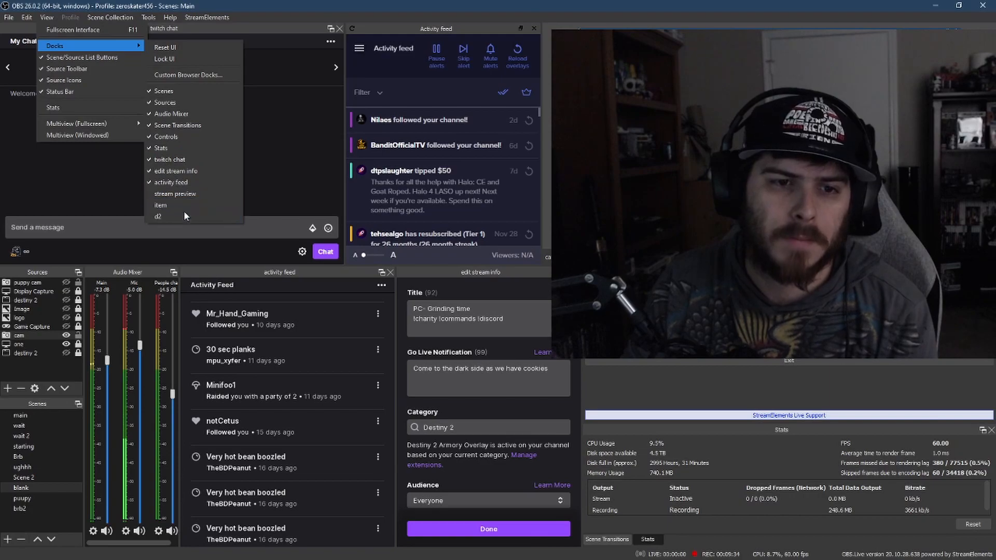
pyautogui.moveTo(158, 217)
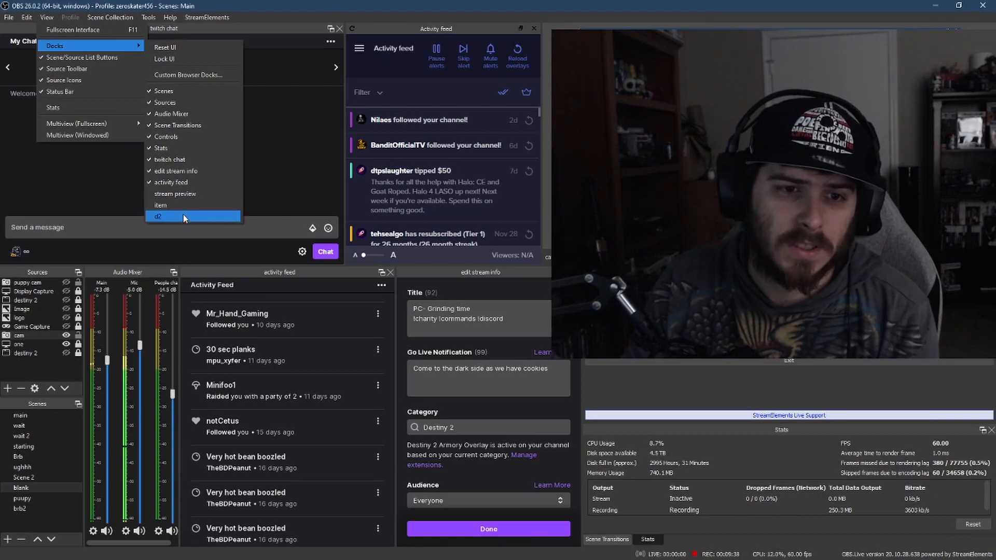
pyautogui.click(159, 217)
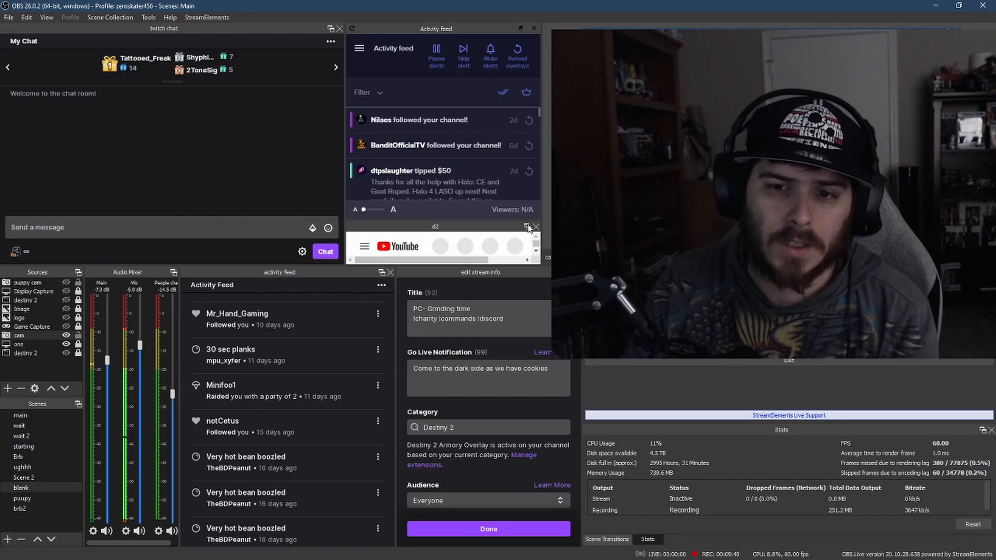
pyautogui.click(535, 228)
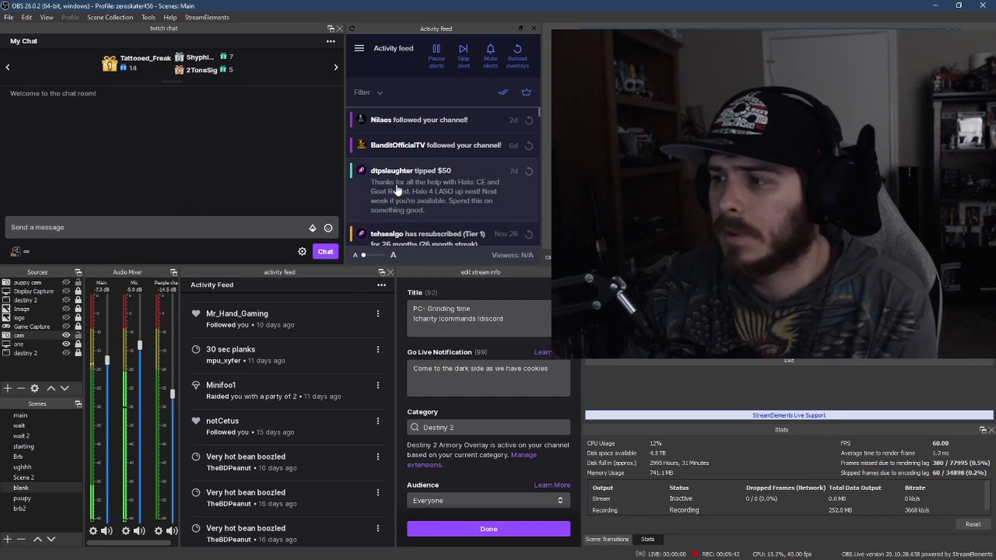